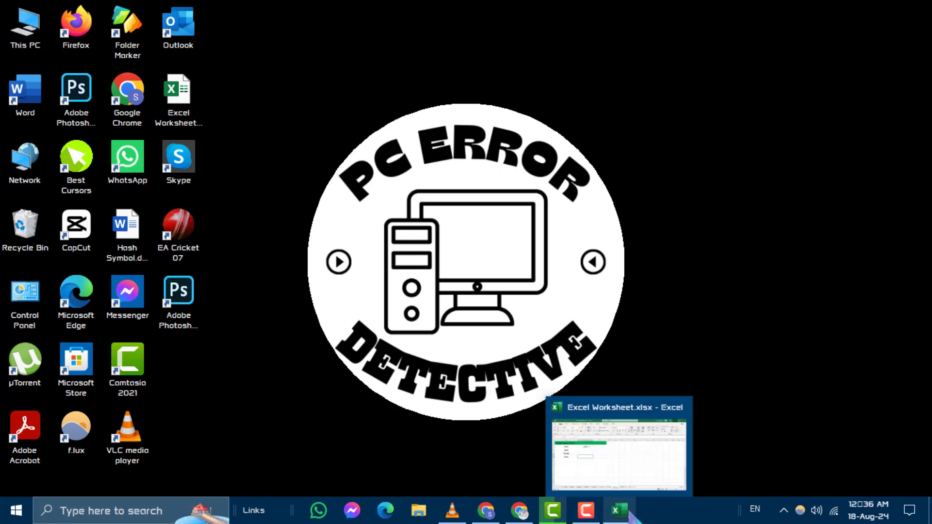
Bring the workbook forward and select cell B3 on Sheet6.
click(617, 509)
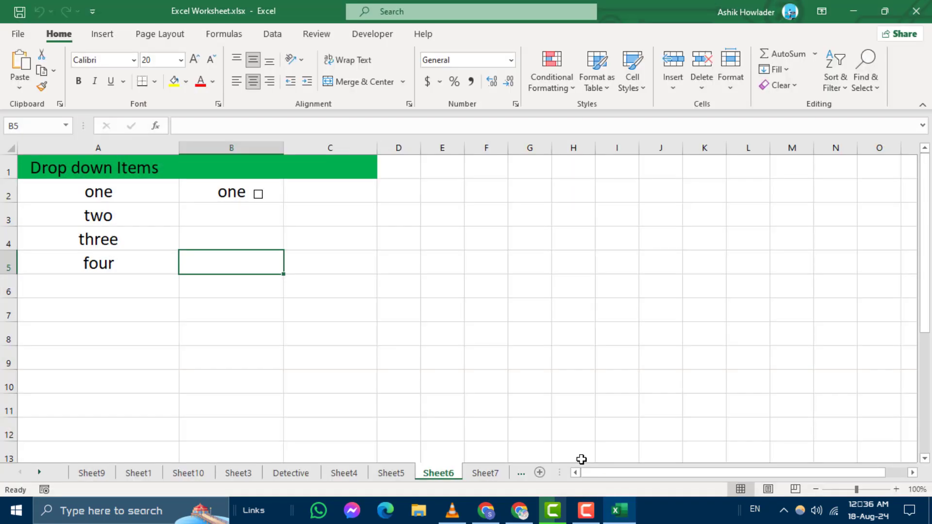
mouse_move(258, 218)
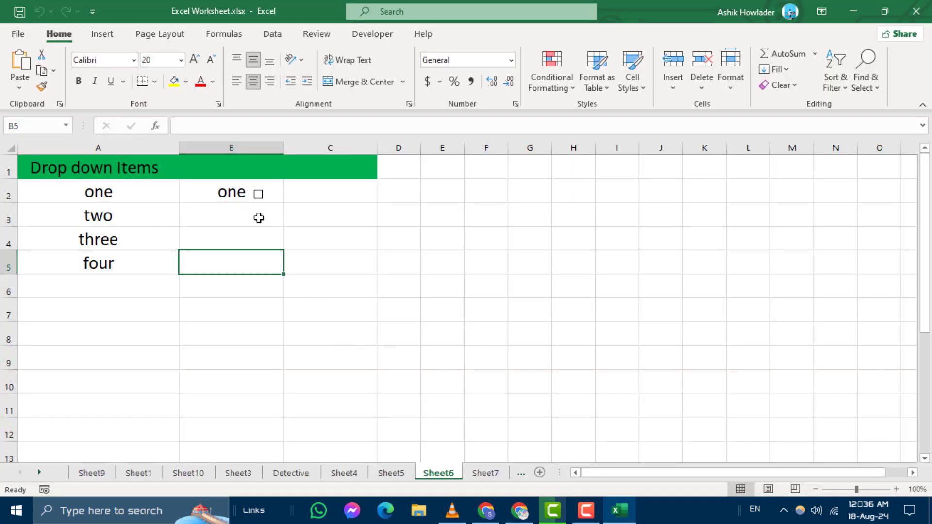
click(231, 238)
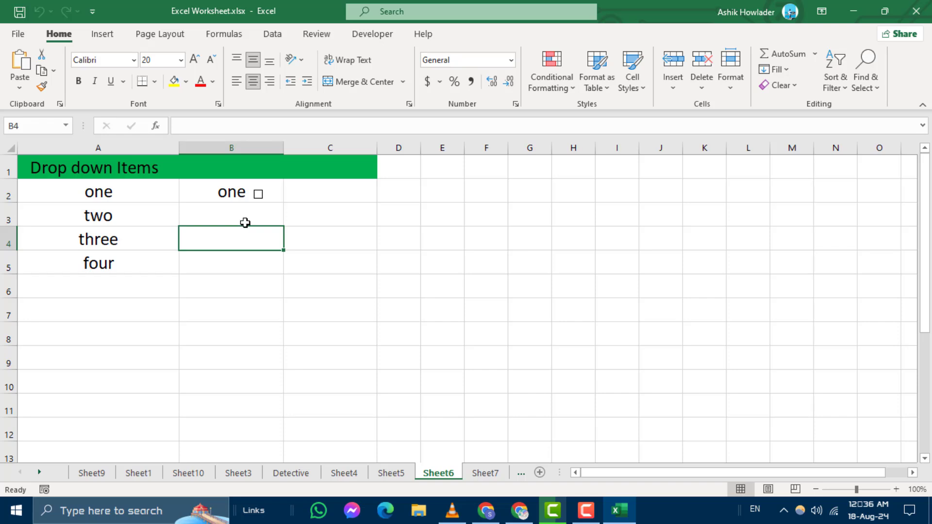
click(231, 215)
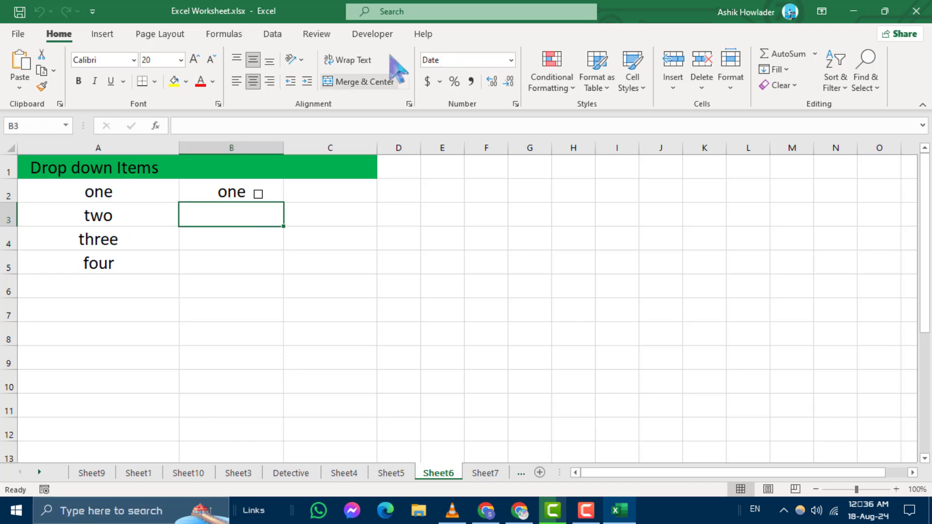
mouse_move(312, 258)
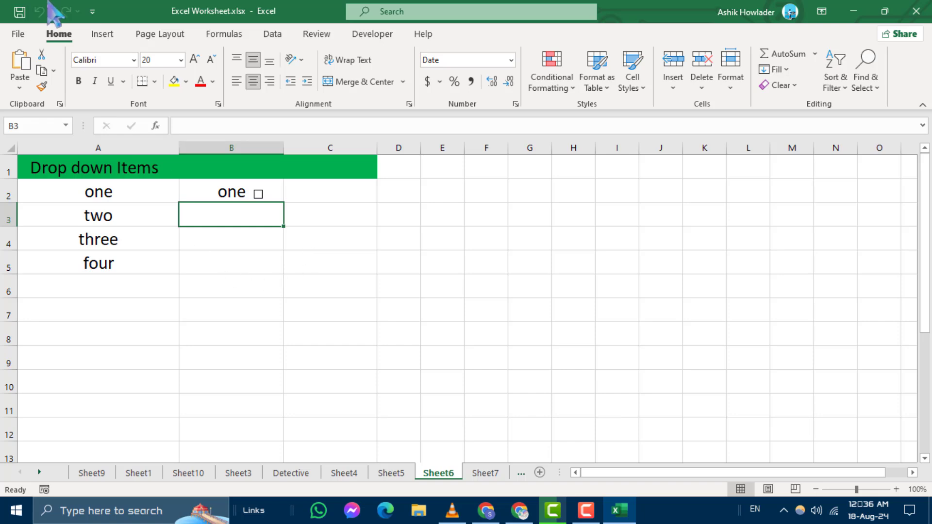
Open Excel Options from the File menu's More section.
click(18, 34)
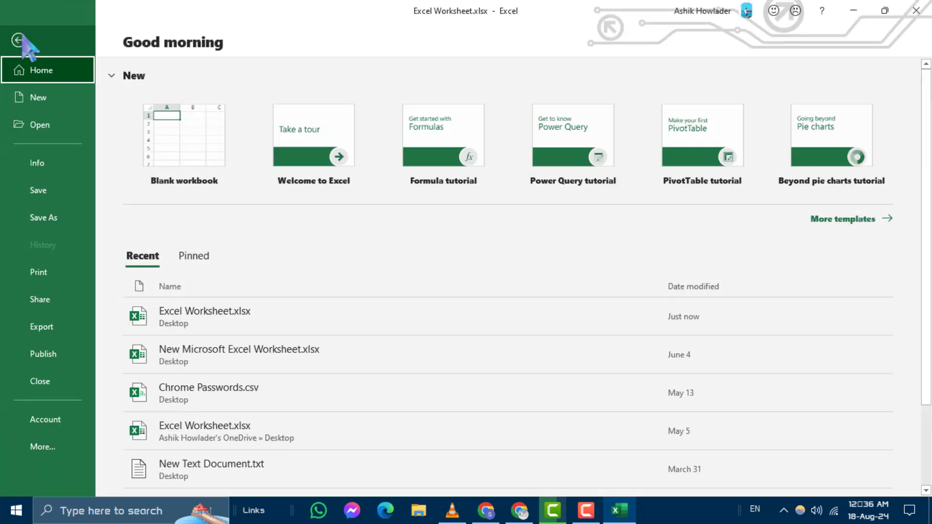
click(42, 446)
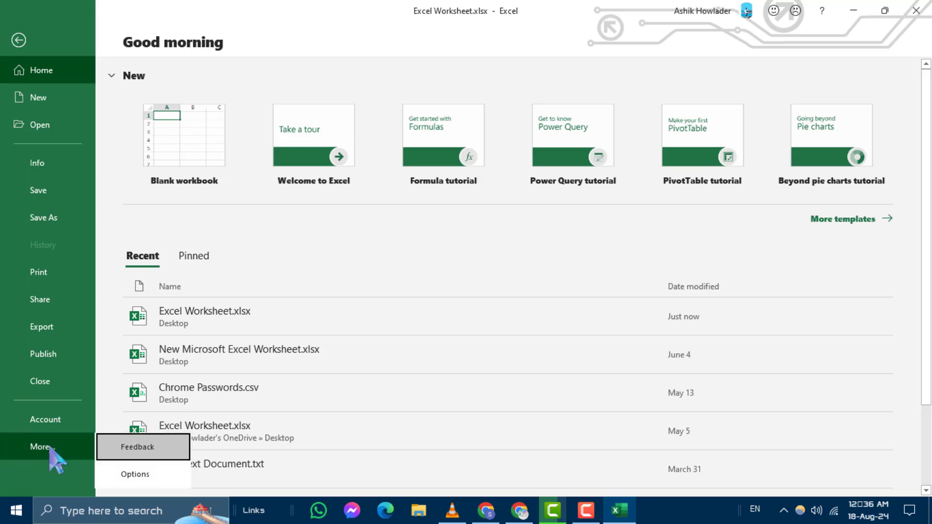
click(19, 40)
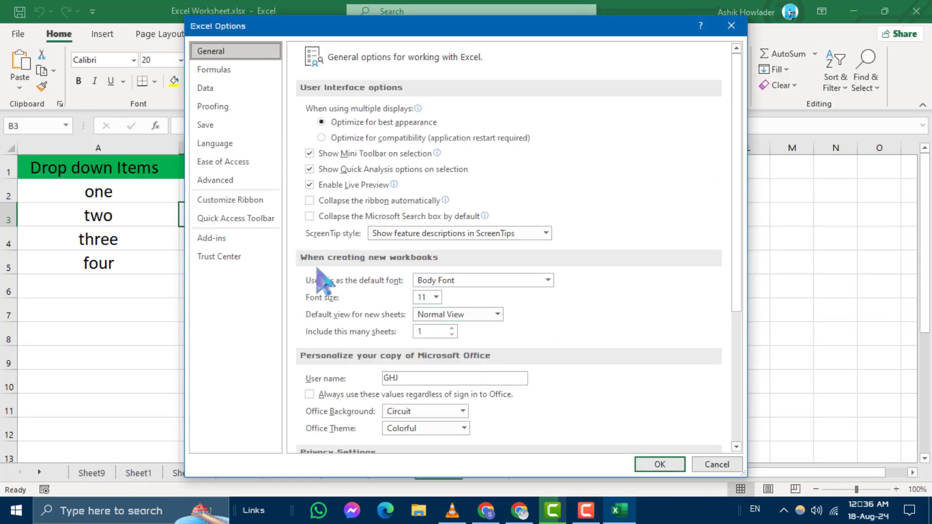
mouse_move(230, 198)
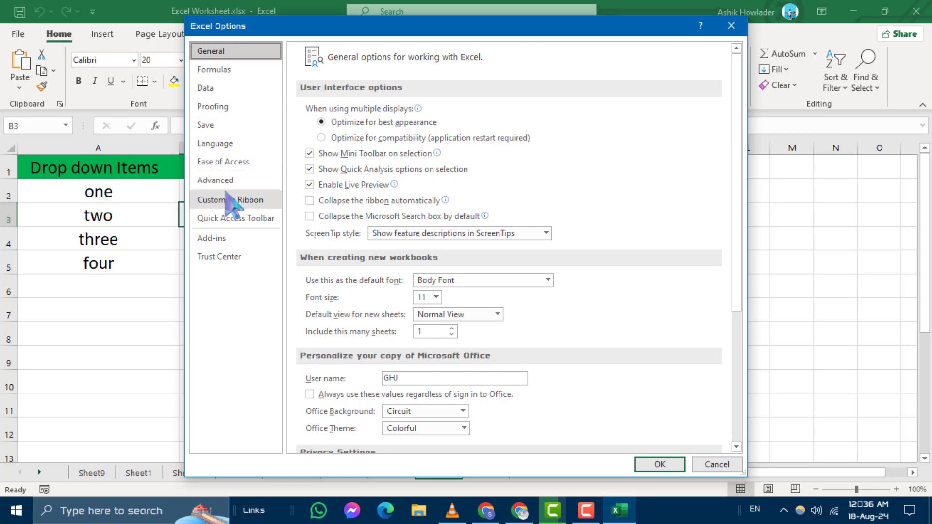
mouse_move(240, 211)
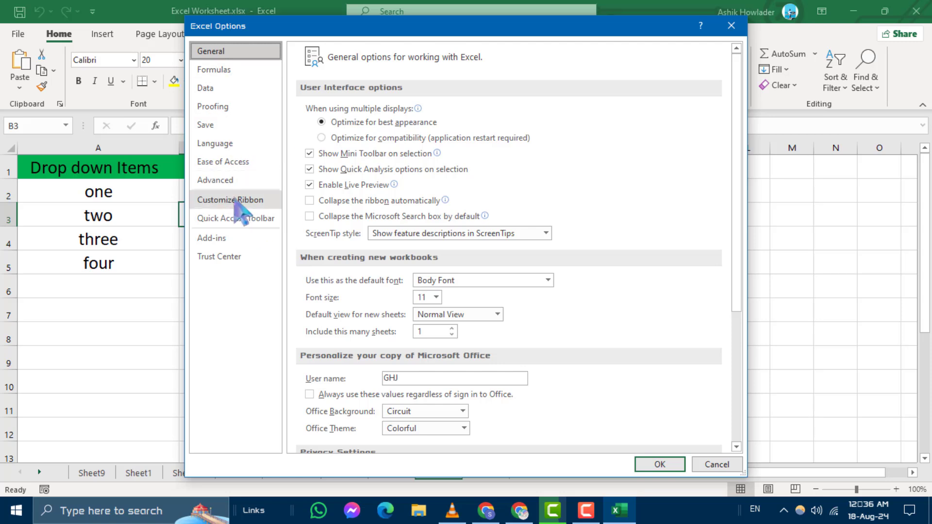
In Customize Ribbon, tick Developer under Main Tabs and confirm with OK.
click(232, 199)
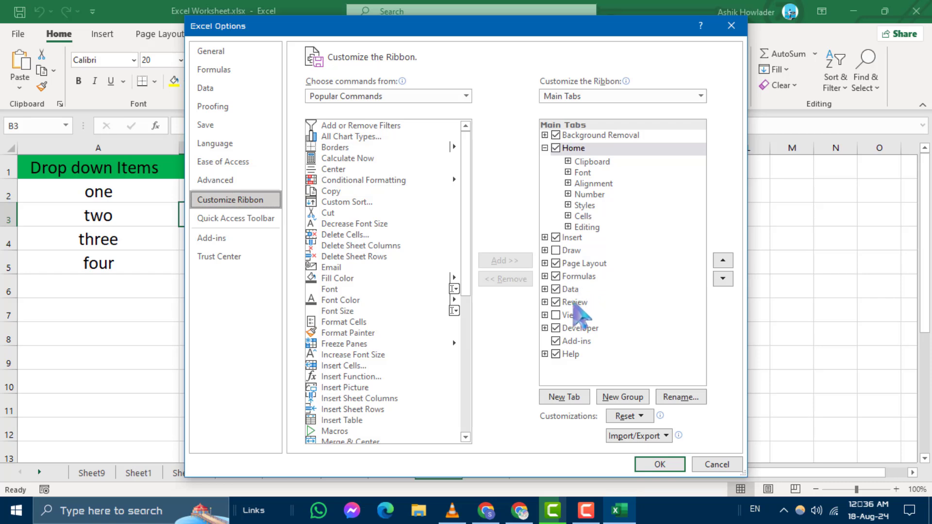
click(580, 328)
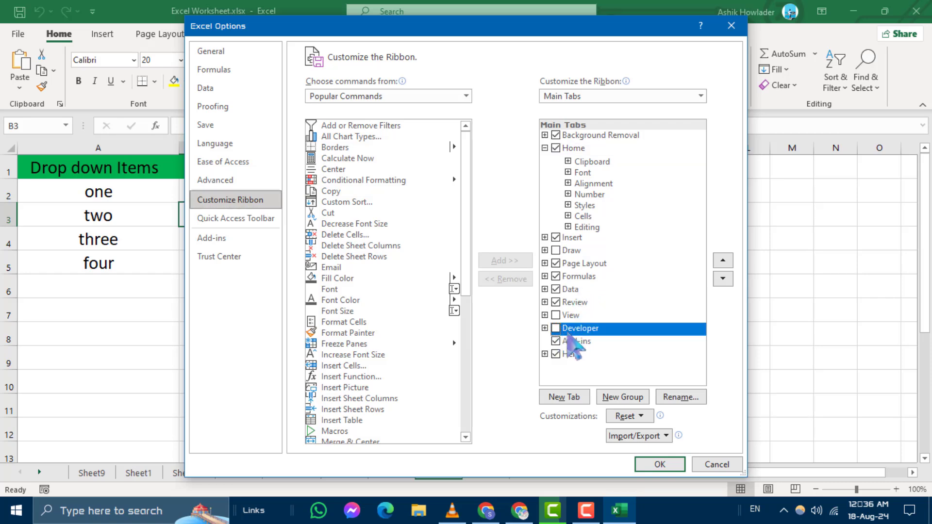
click(556, 328)
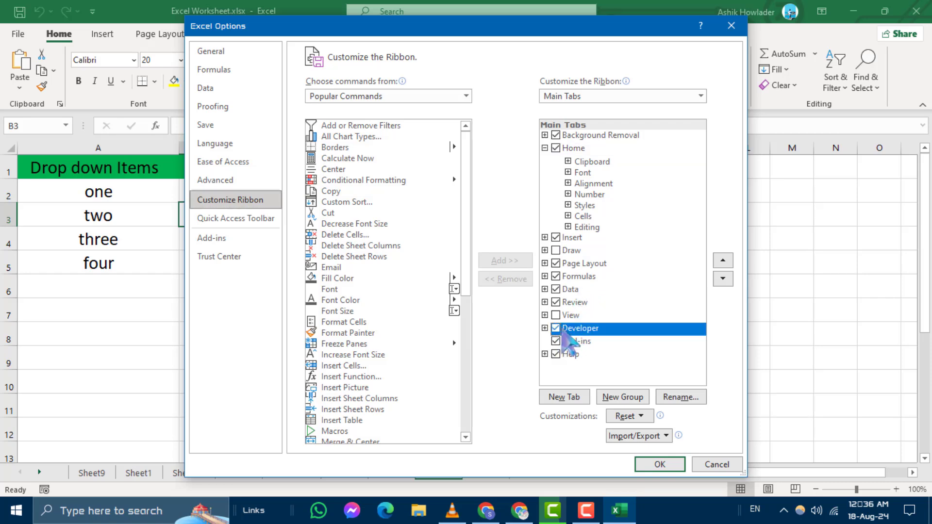
click(659, 464)
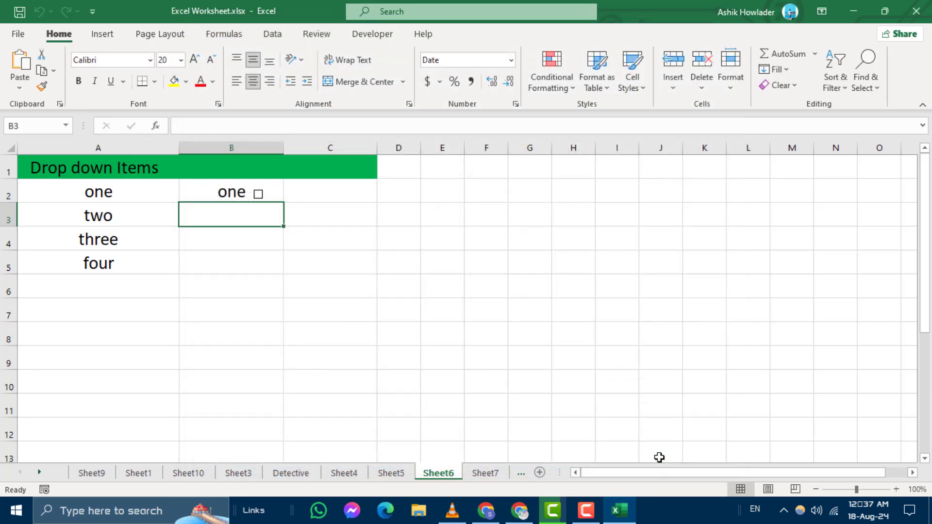
Switch the ribbon to the Developer tab.
click(372, 34)
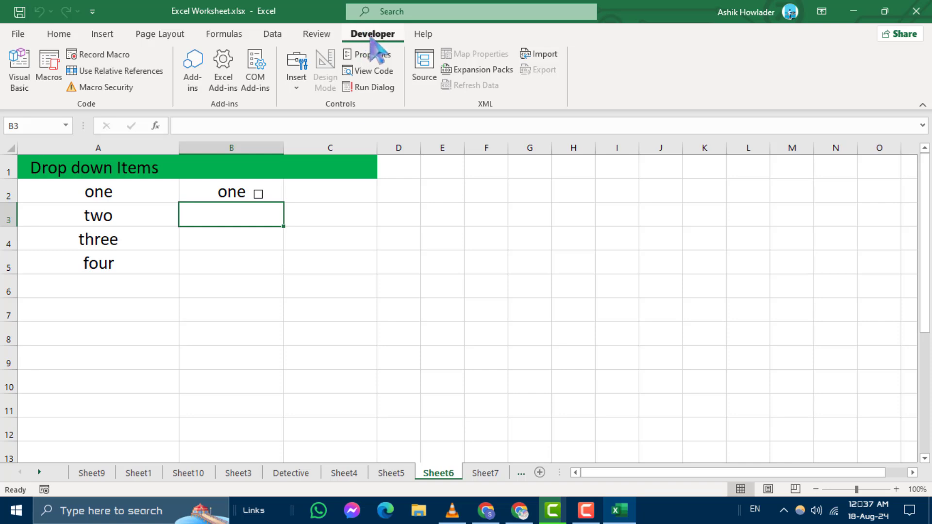
mouse_move(378, 56)
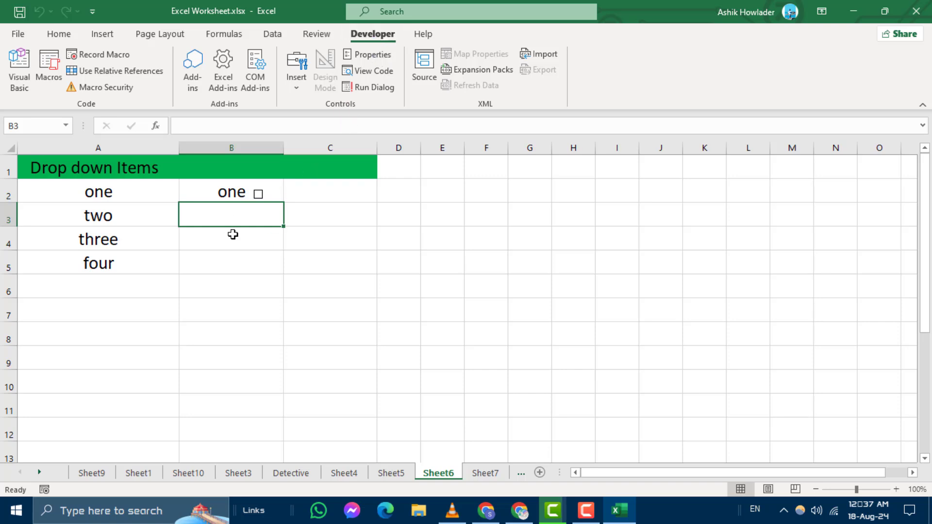
Place a Check Box (Form Control) in cell B3 and tick Check Box 2.
click(296, 67)
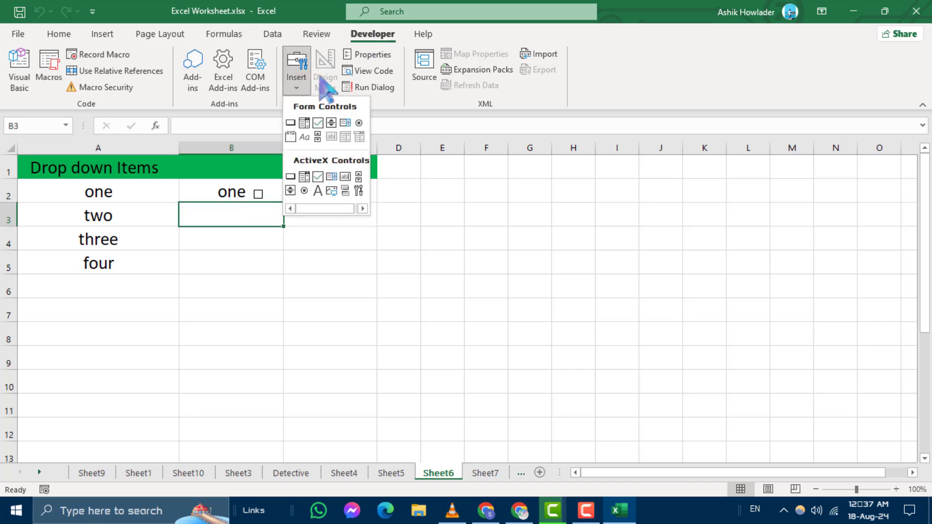
mouse_move(331, 136)
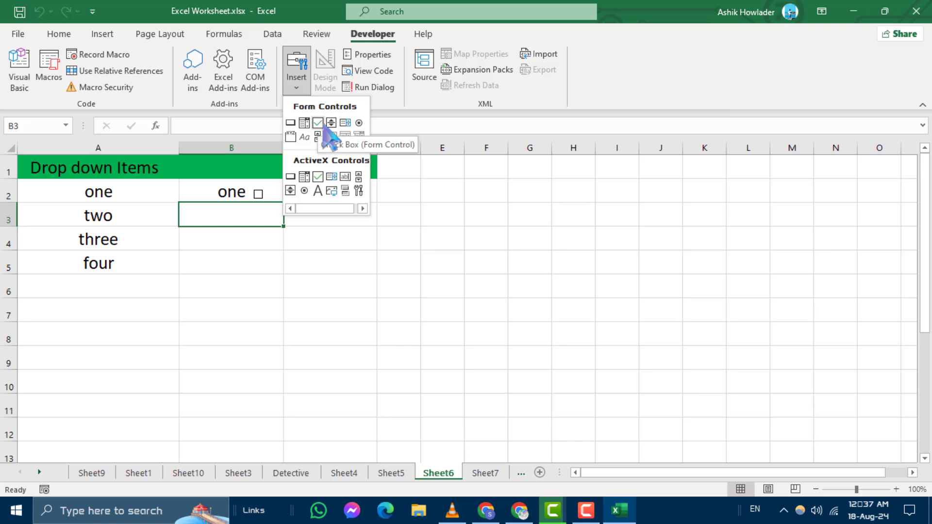
click(318, 123)
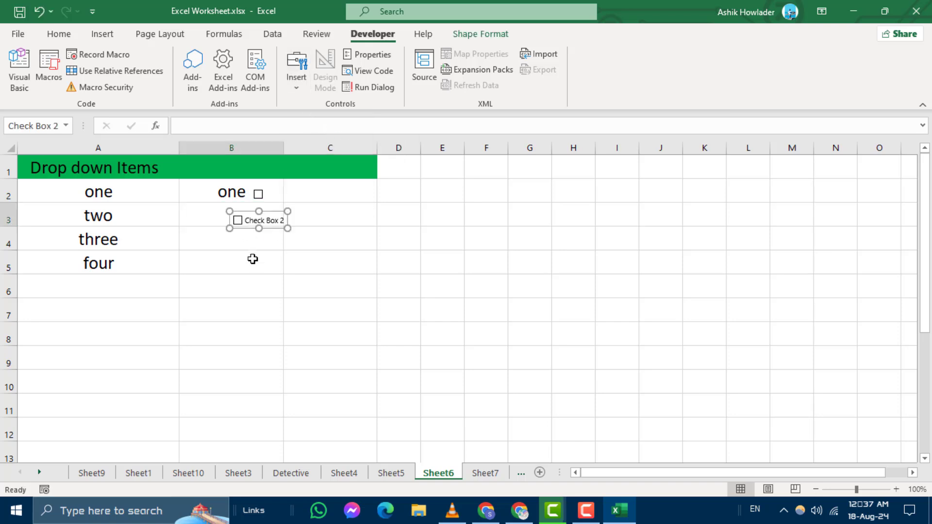
click(231, 238)
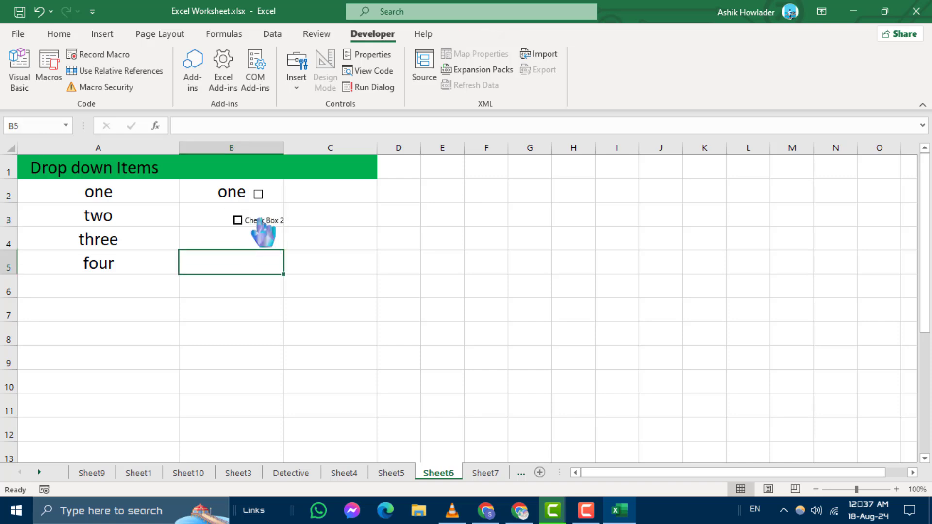
click(238, 220)
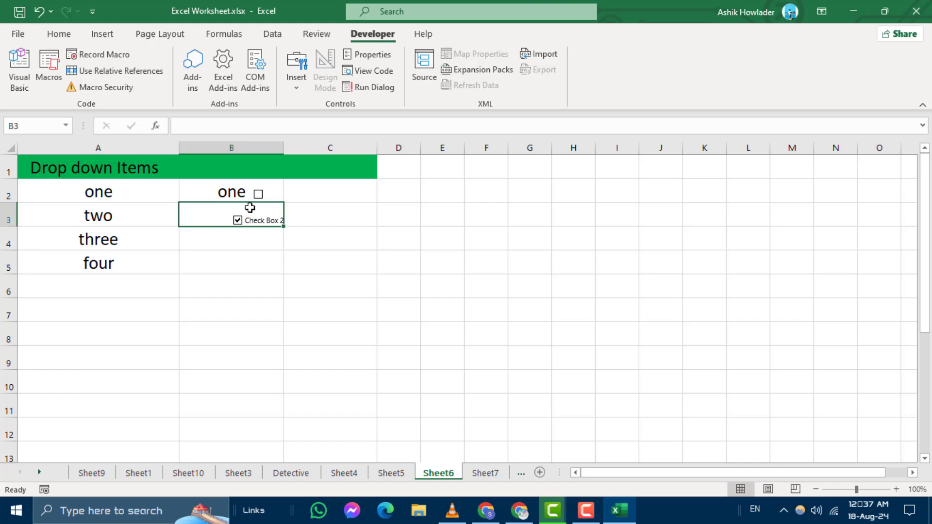